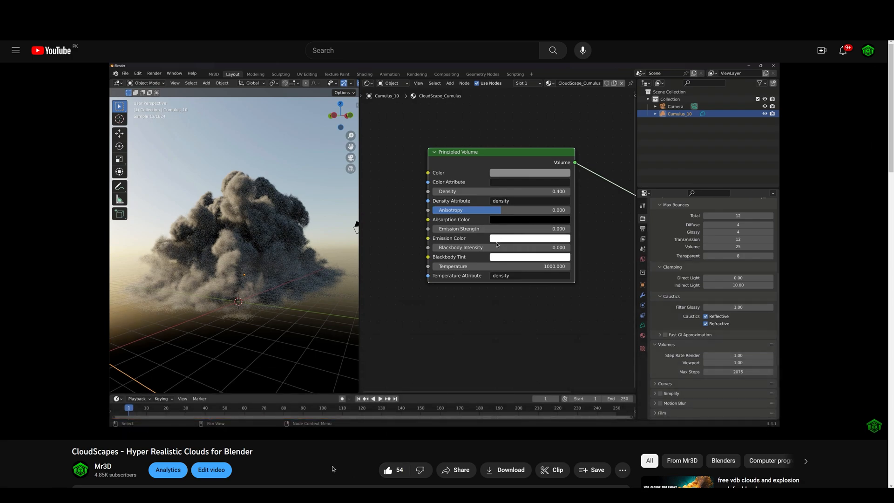
{"action": "mouse_move", "coordinate": [491, 419]}
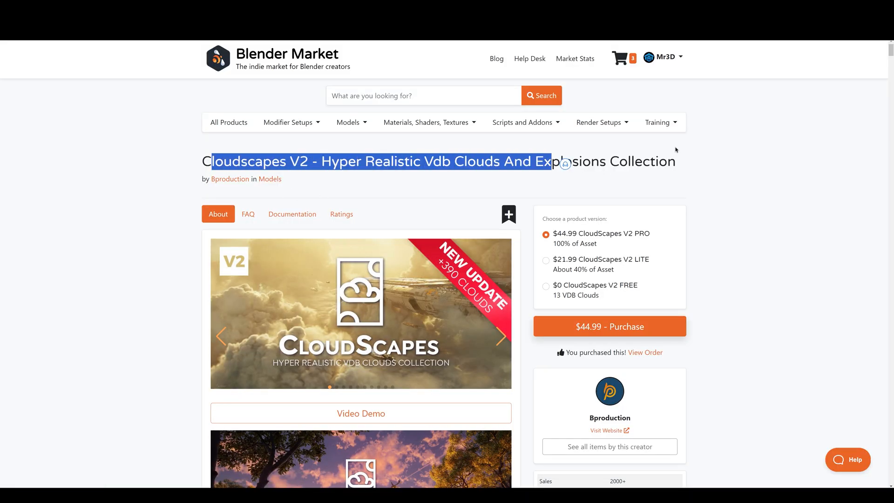
Scroll through the maximized CloudScapes Pro v2 All catalog of explosions, clouds and cloud letters.
{"action": "scroll", "scroll_direction": "down", "scroll_amount": 3}
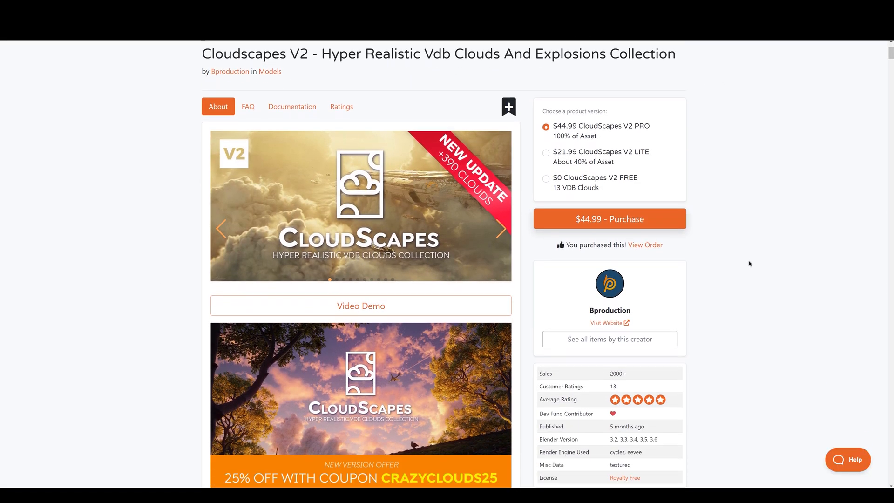
{"action": "left_click", "coordinate": [501, 229]}
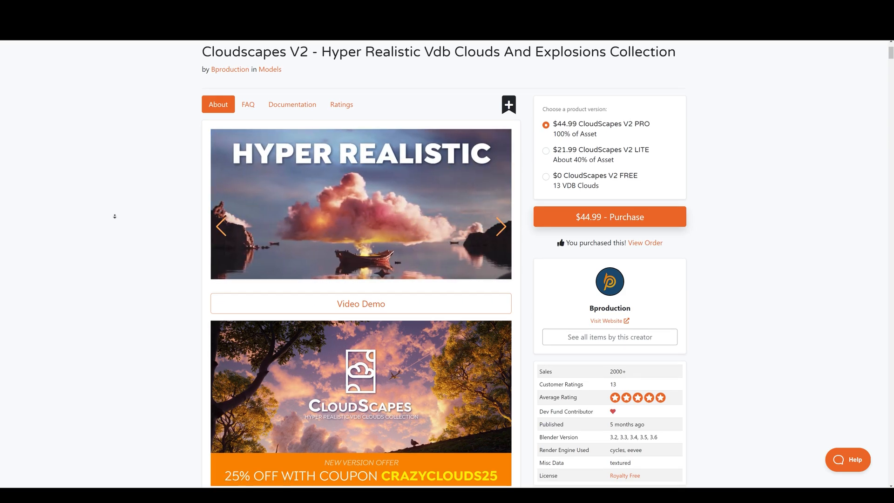
{"action": "scroll", "scroll_direction": "down", "scroll_amount": 3}
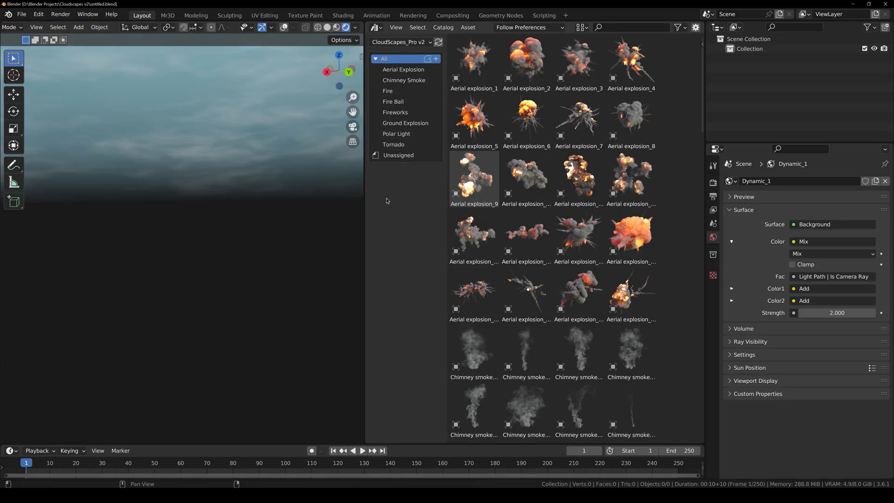
{"action": "scroll", "scroll_direction": "down", "scroll_amount": 3}
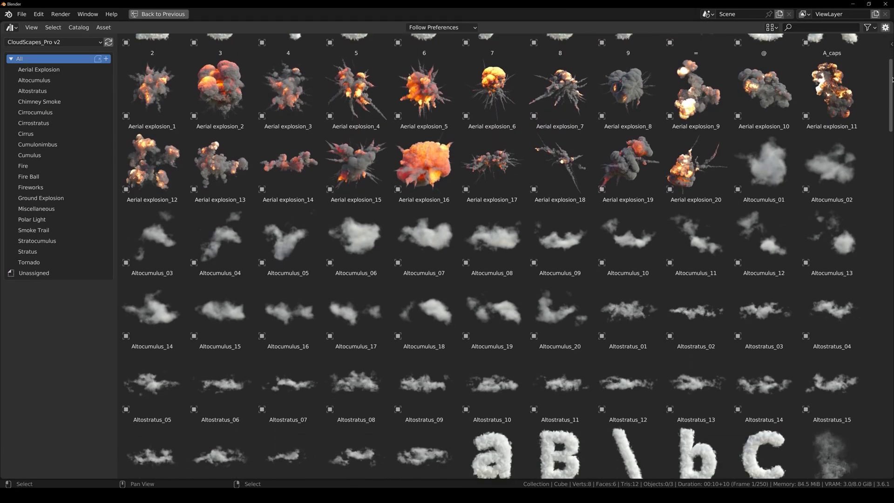
{"action": "scroll", "scroll_direction": "down", "scroll_amount": 3}
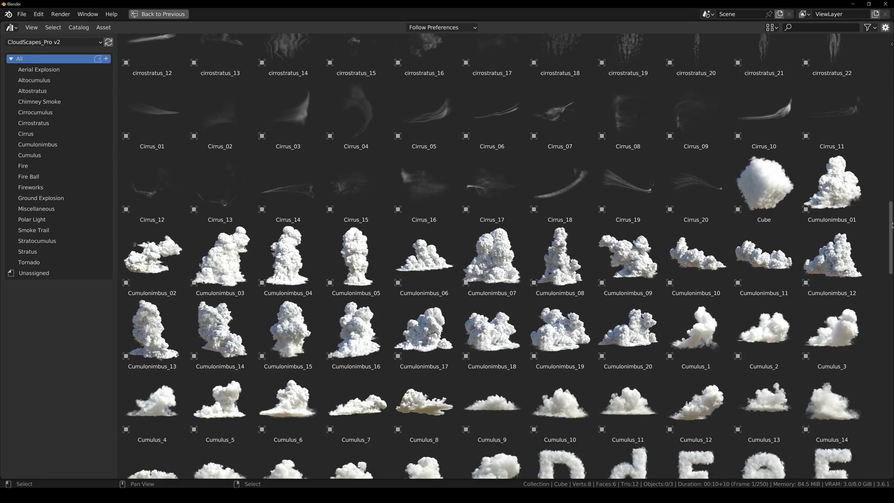
{"action": "scroll", "scroll_direction": "down", "scroll_amount": 3}
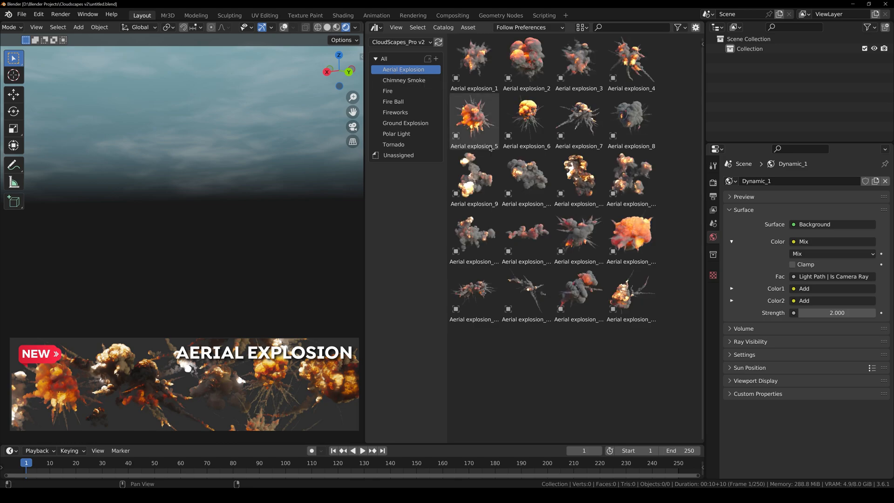
{"action": "left_click", "coordinate": [404, 80]}
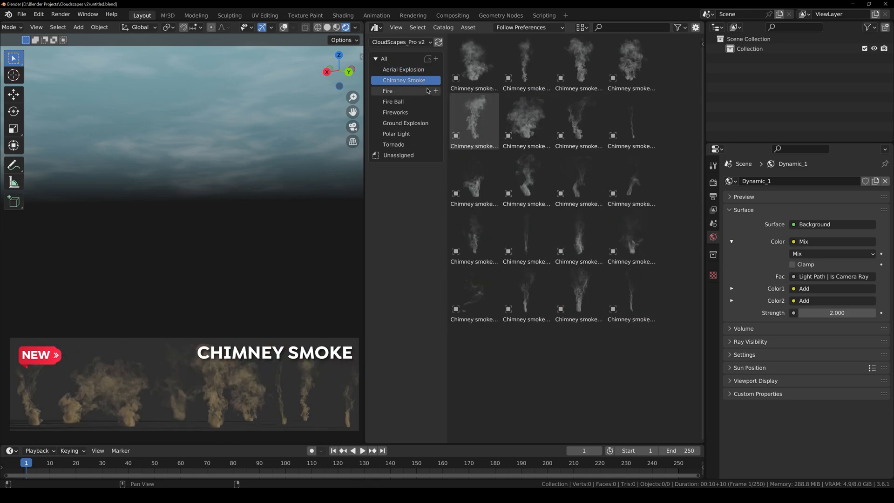
{"action": "left_click", "coordinate": [393, 101]}
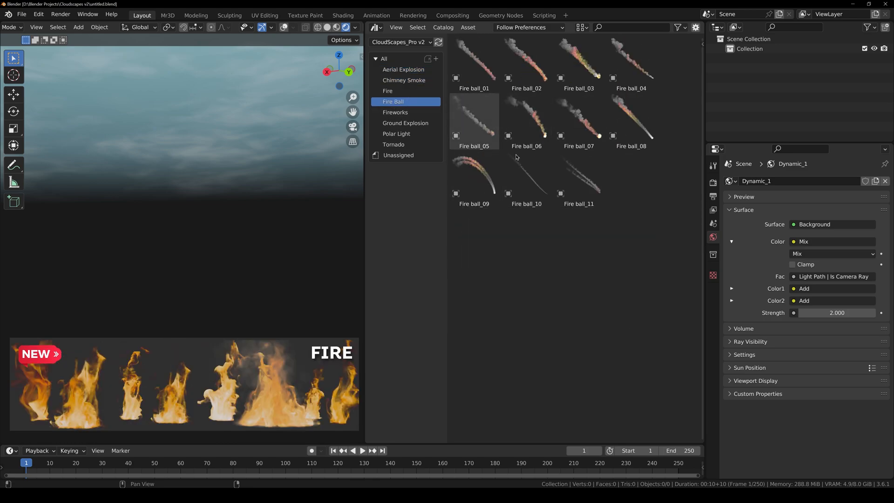
{"action": "left_click", "coordinate": [406, 123]}
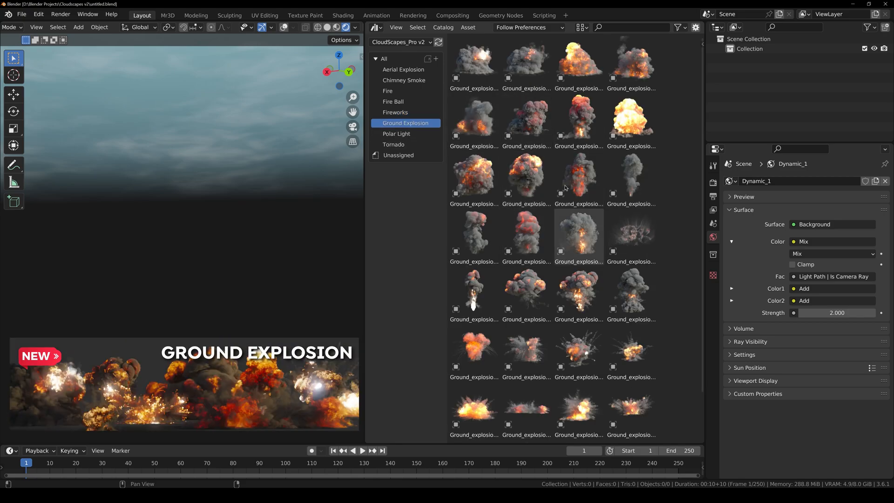
{"action": "left_click", "coordinate": [394, 145]}
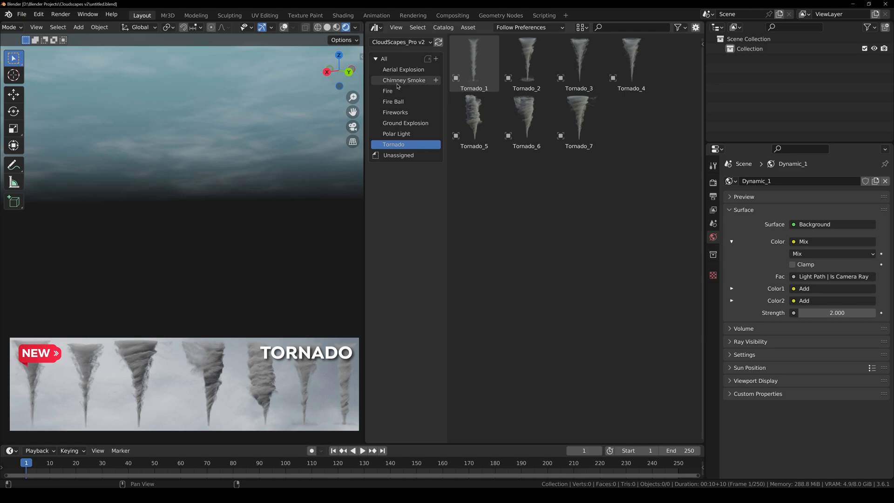
{"action": "left_click", "coordinate": [404, 69]}
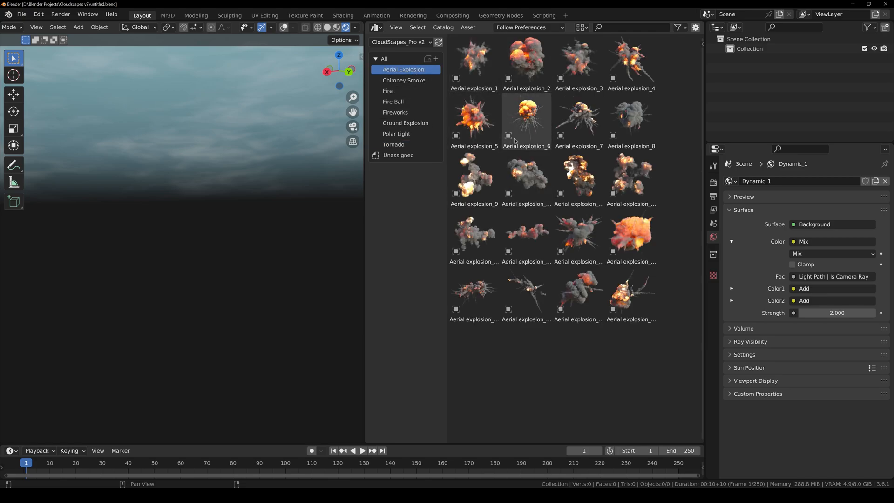
{"action": "left_click", "coordinate": [474, 117]}
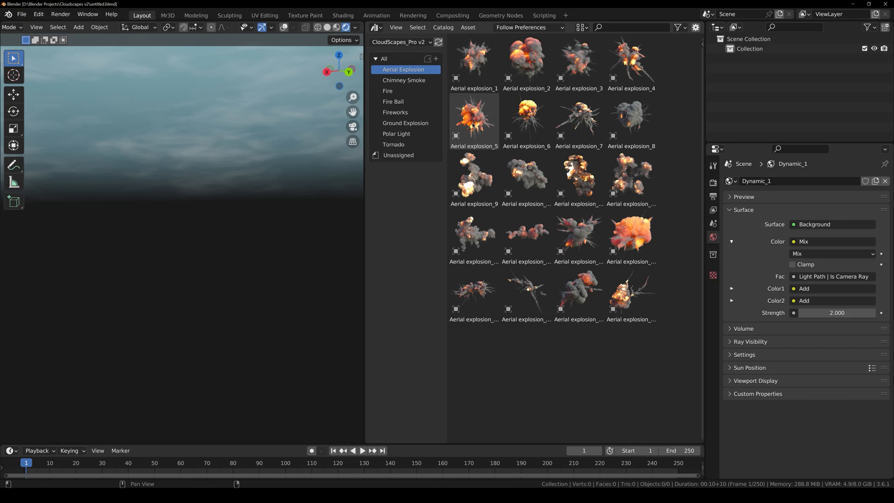
Place Aerial explosion_5, adjust its Principled Volume Density and tint its Blackbody green.
{"action": "left_click_drag", "start_coordinate": [474, 120], "coordinate": [209, 282]}
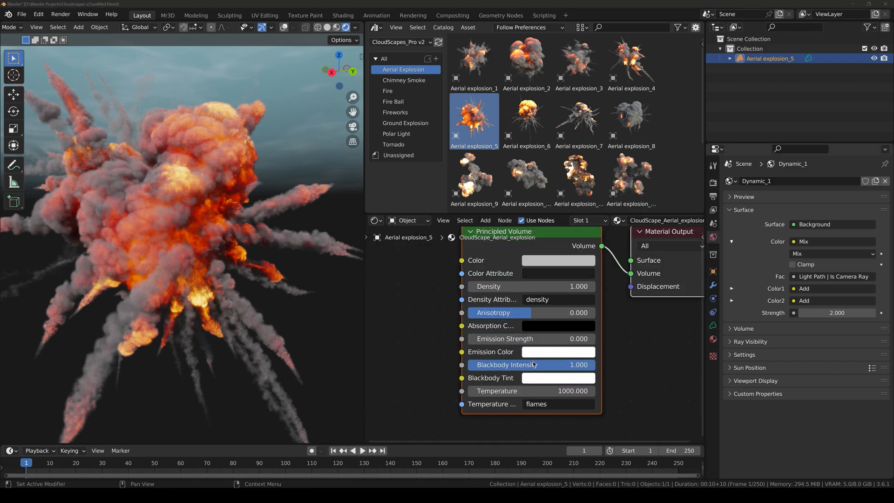
{"action": "mouse_move", "coordinate": [524, 285]}
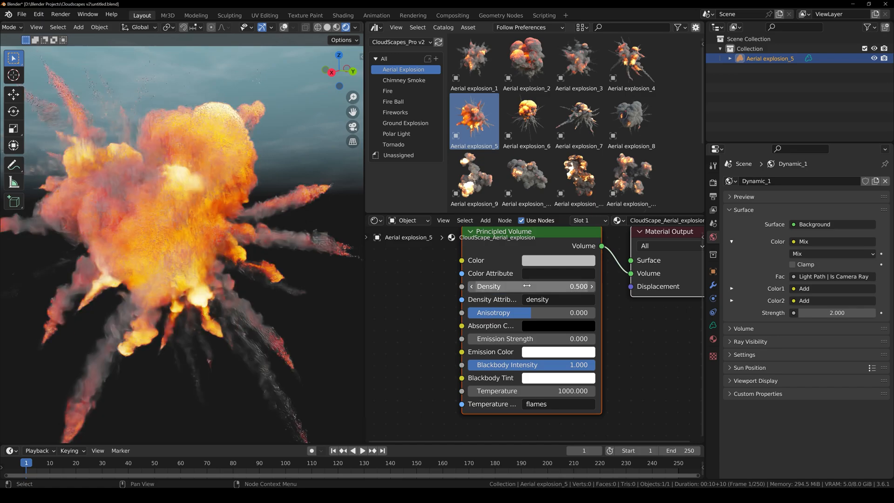
{"action": "left_click", "coordinate": [558, 260]}
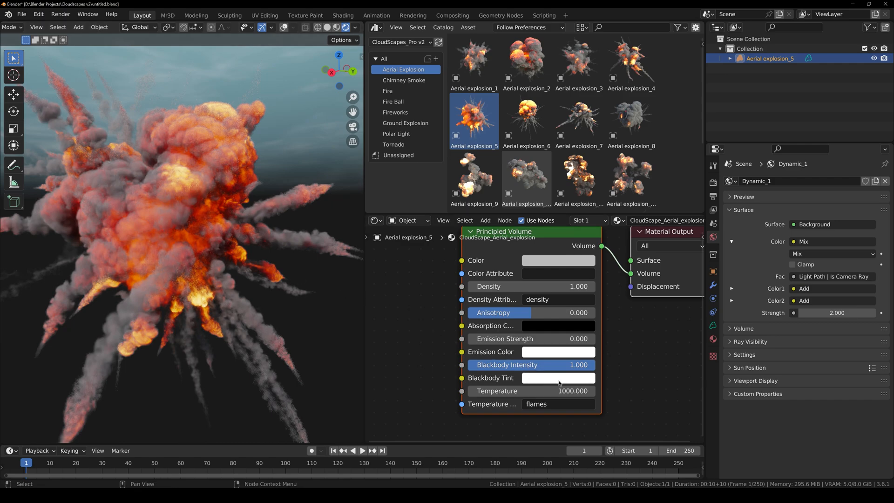
{"action": "left_click", "coordinate": [558, 378]}
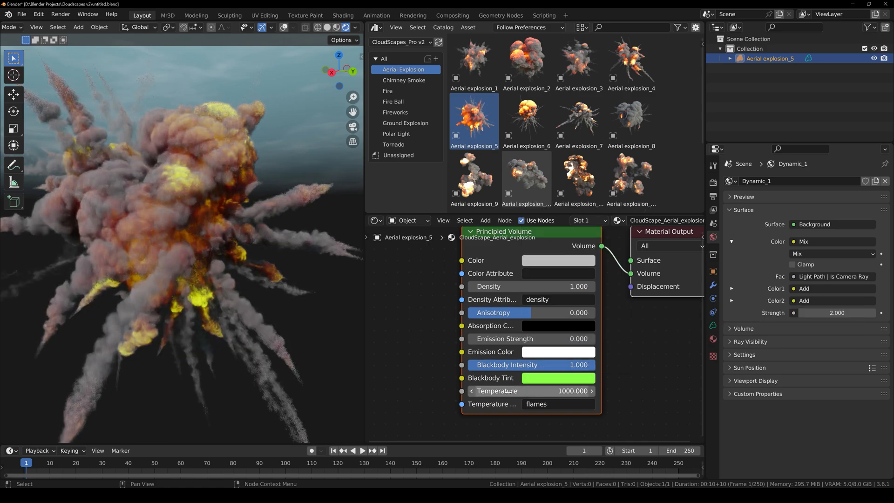
{"action": "left_click_drag", "start_coordinate": [513, 390], "coordinate": [570, 391]}
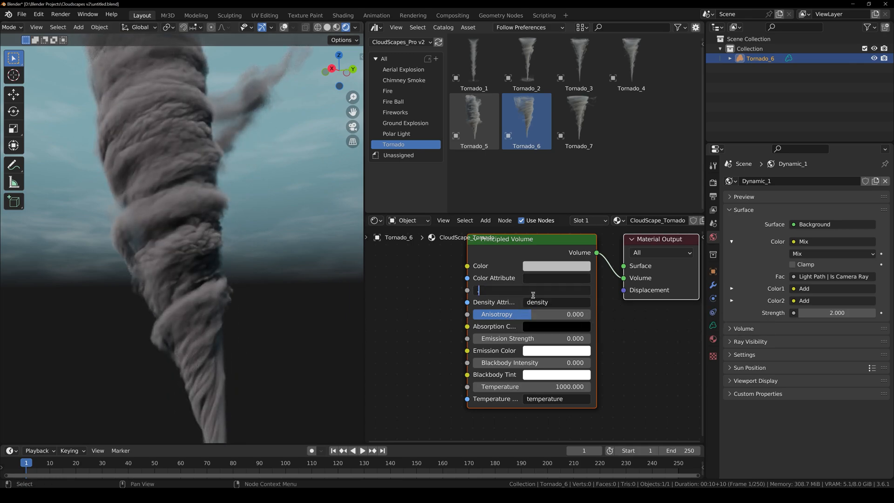
Set Tornado_6's Density to 0.4, then enter 3.000 in another field.
{"action": "type", "text": "0.4"}
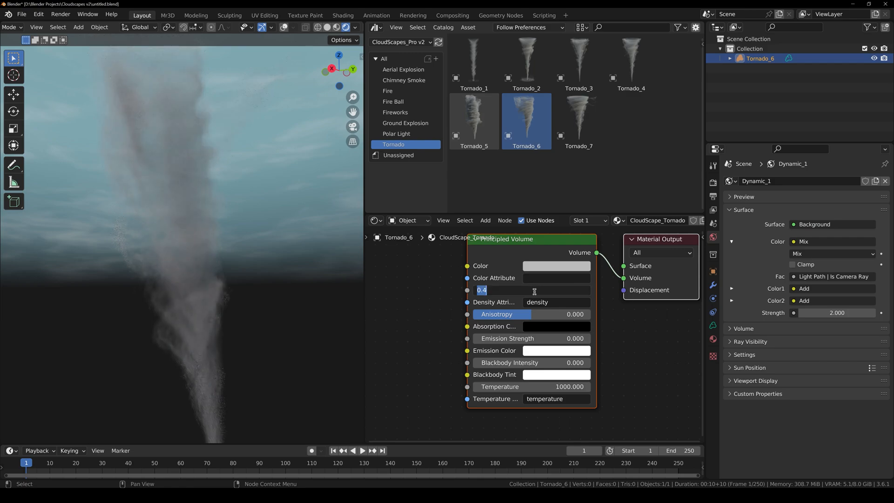
{"action": "type", "text": "3.000"}
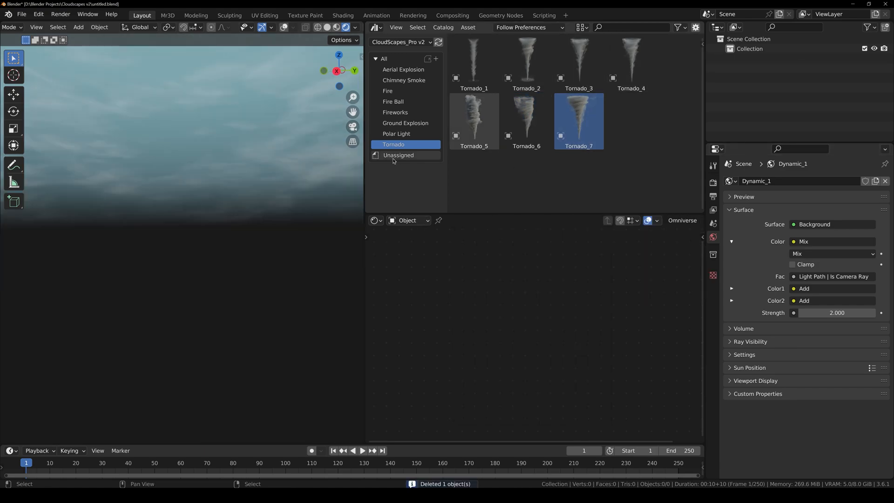
{"action": "mouse_move", "coordinate": [396, 134]}
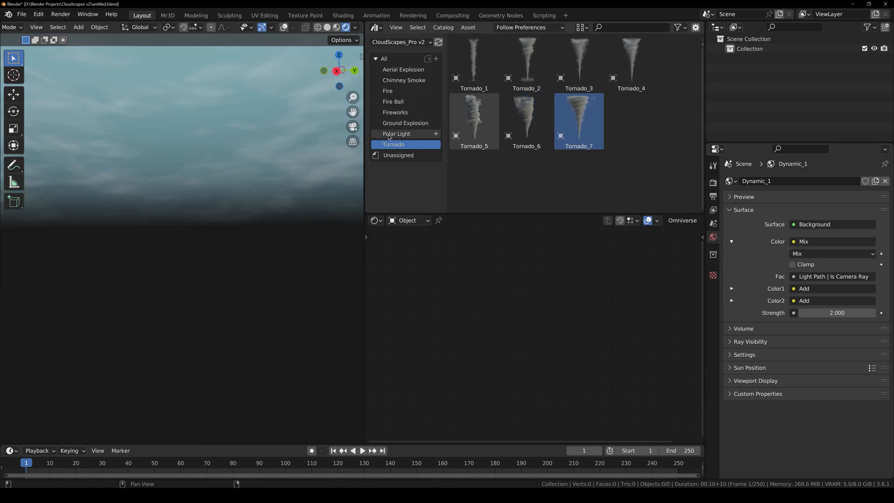
Show the Polar Light catalog, place polar light_5 and pick a new volume colour.
{"action": "left_click", "coordinate": [395, 133]}
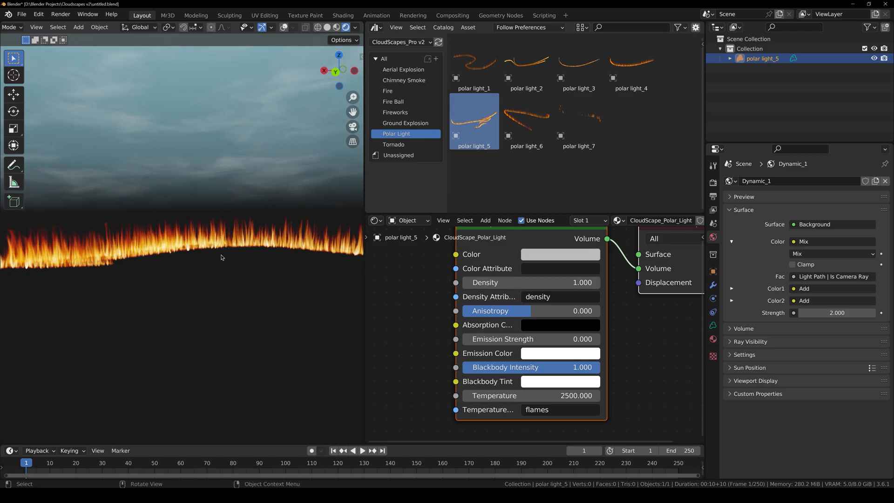
{"action": "left_click", "coordinate": [559, 381]}
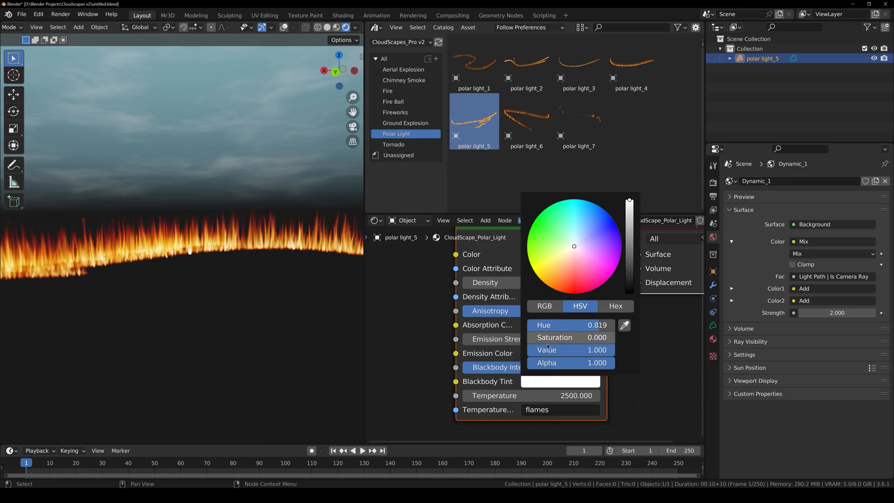
{"action": "left_click", "coordinate": [405, 123]}
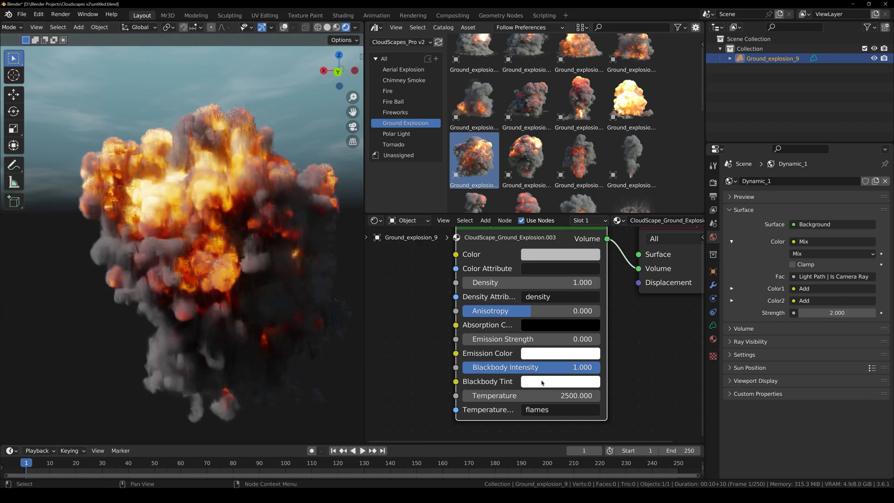
Give Ground_explosion_9 a pink Blackbody Tint and a red volume Color.
{"action": "left_click", "coordinate": [560, 381]}
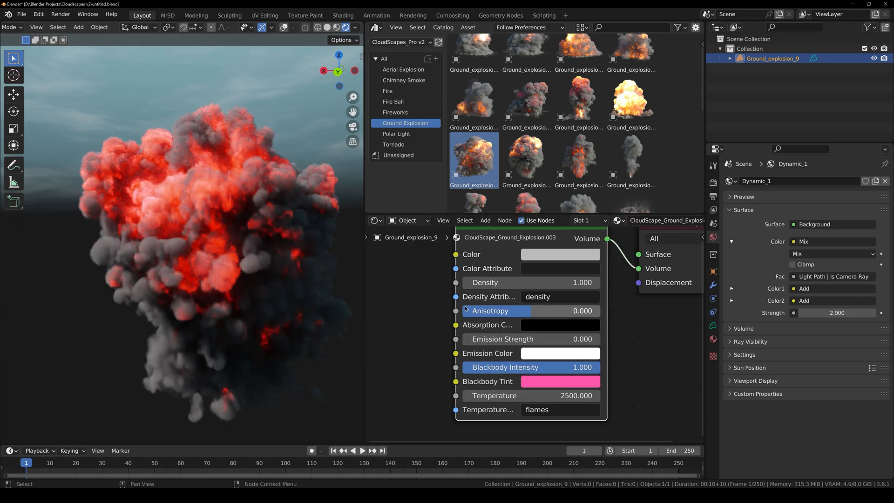
{"action": "left_click", "coordinate": [559, 254]}
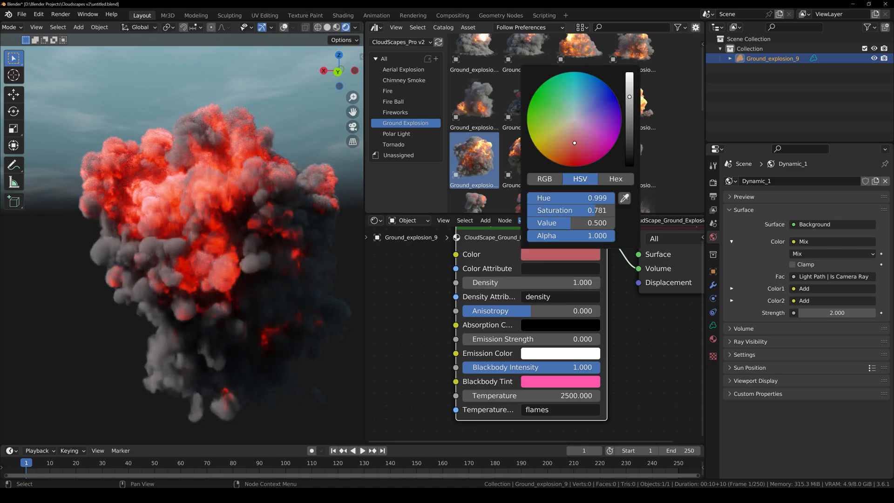
{"action": "left_click", "coordinate": [396, 112]}
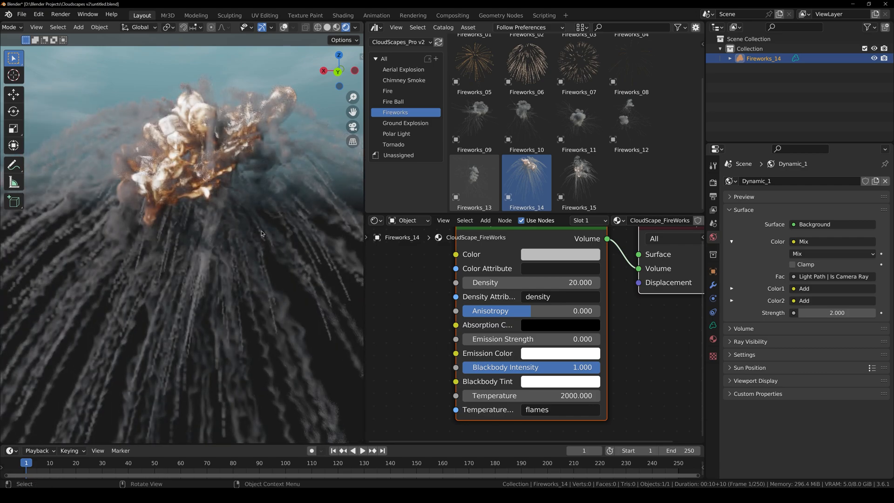
Set Fireworks_14's Blackbody Tint swatch to bright green.
{"action": "left_click", "coordinate": [560, 381]}
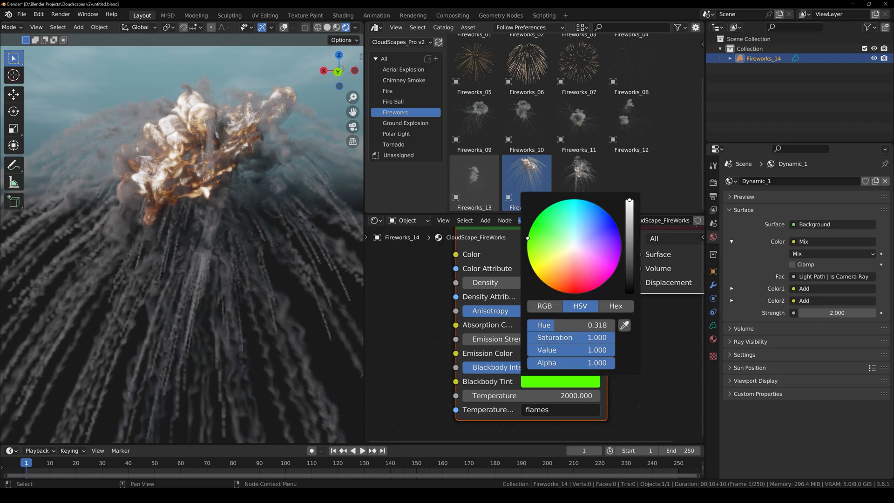